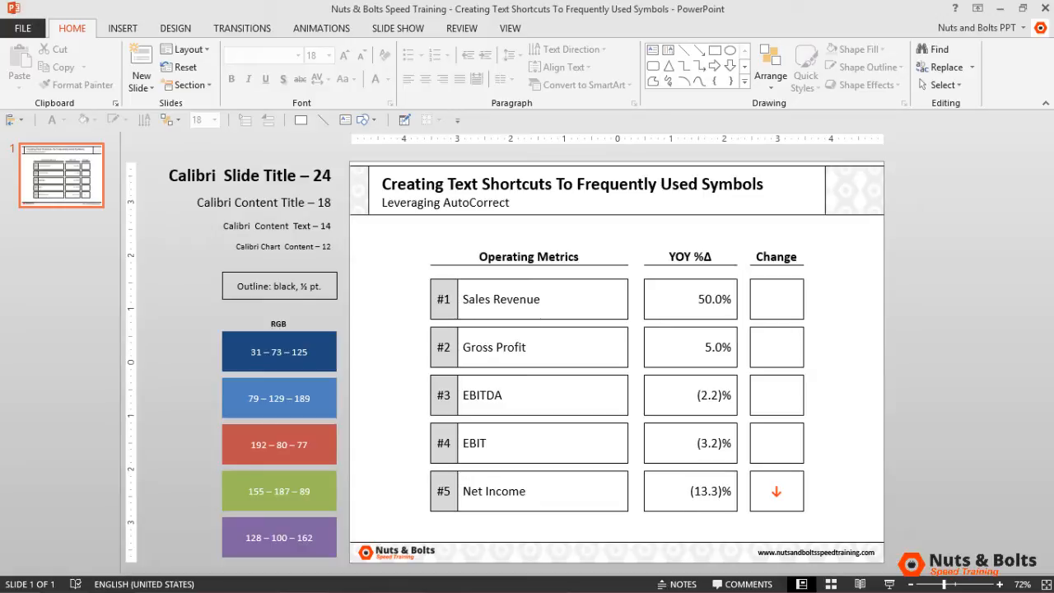
Insert the Downwards Arrow symbol into the EBIT row's Change box.
click(776, 442)
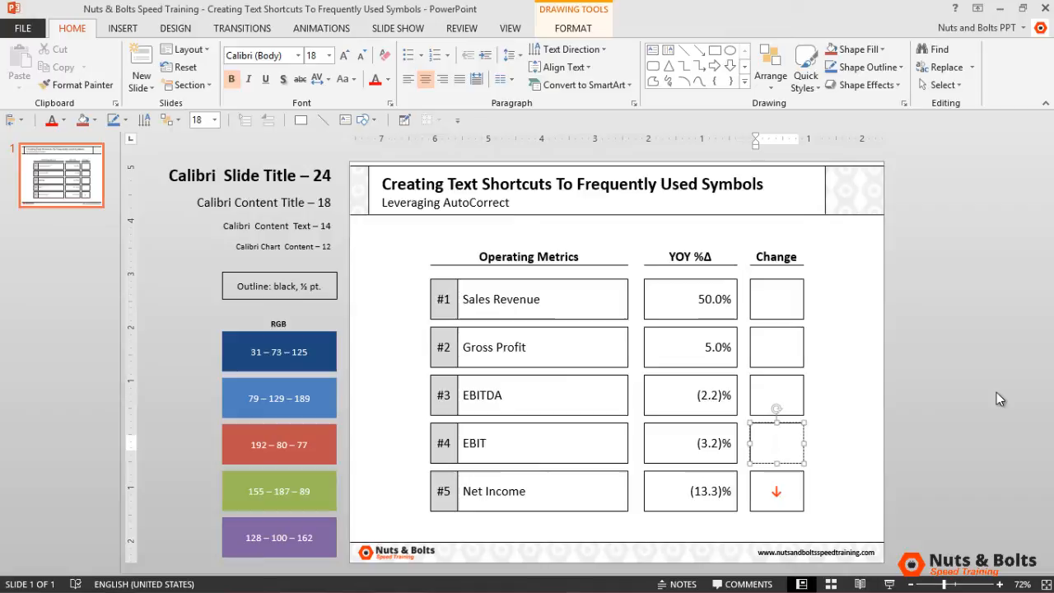
click(851, 67)
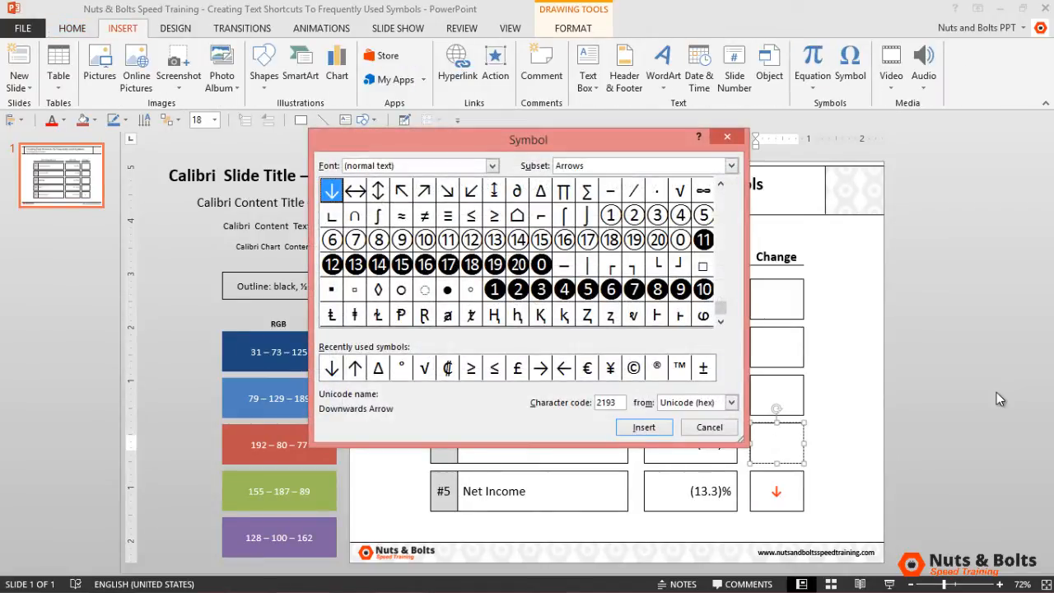
mouse_move(807, 287)
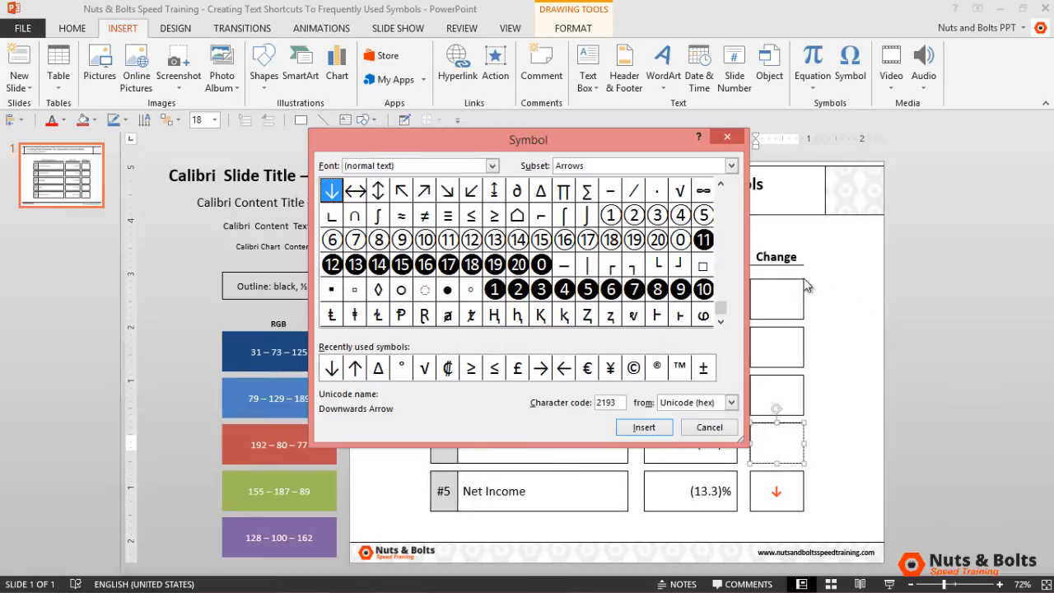
mouse_move(344, 367)
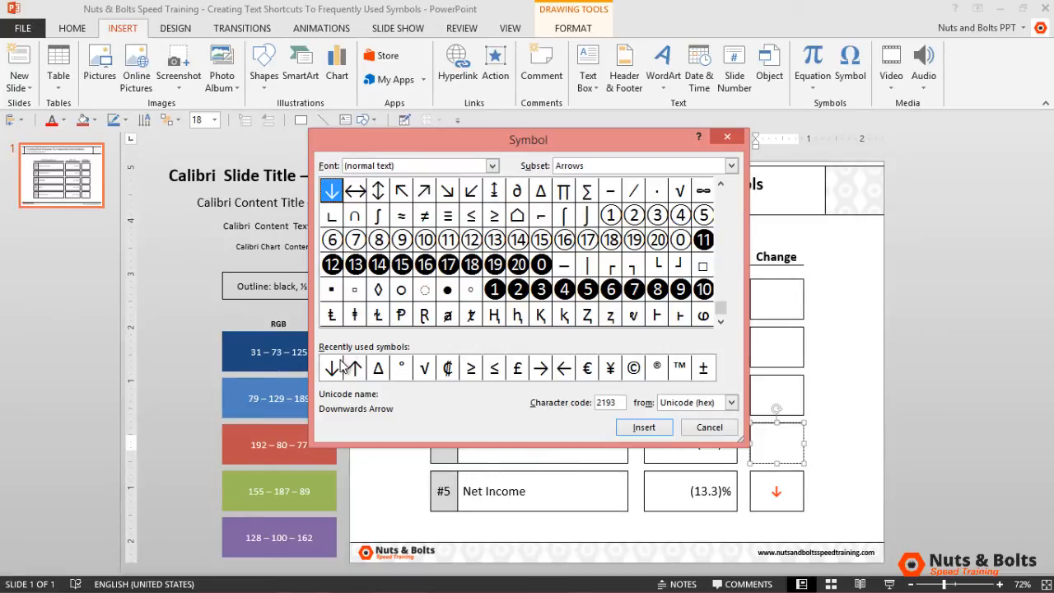
click(332, 367)
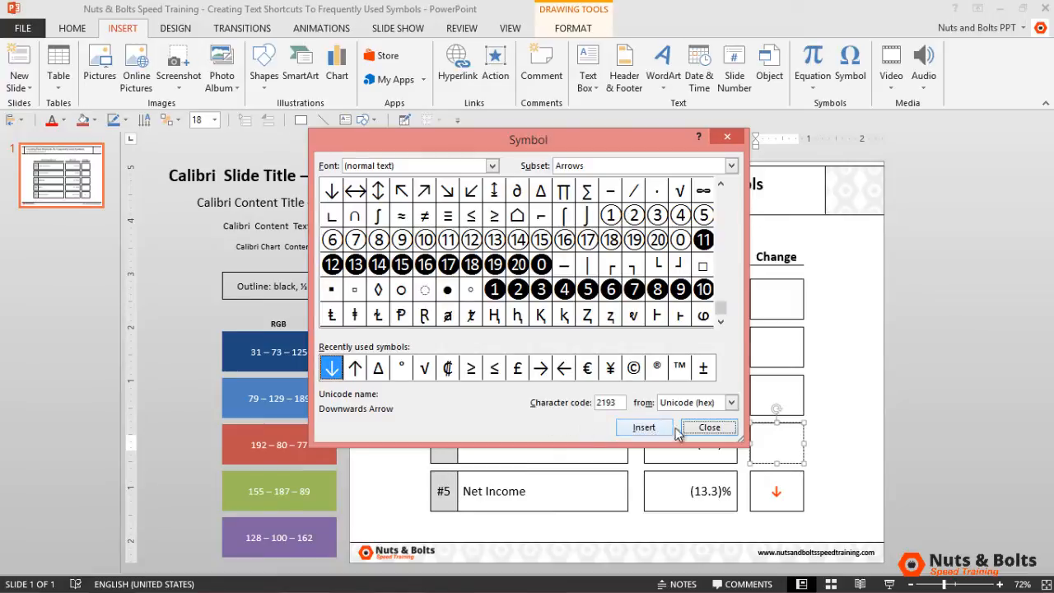
click(708, 426)
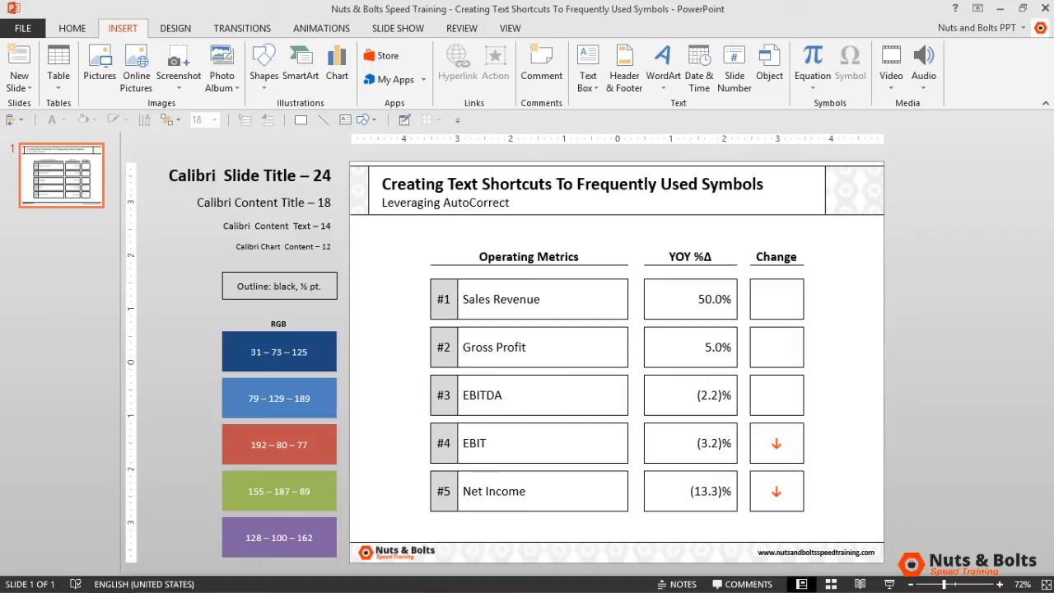
mouse_move(1009, 386)
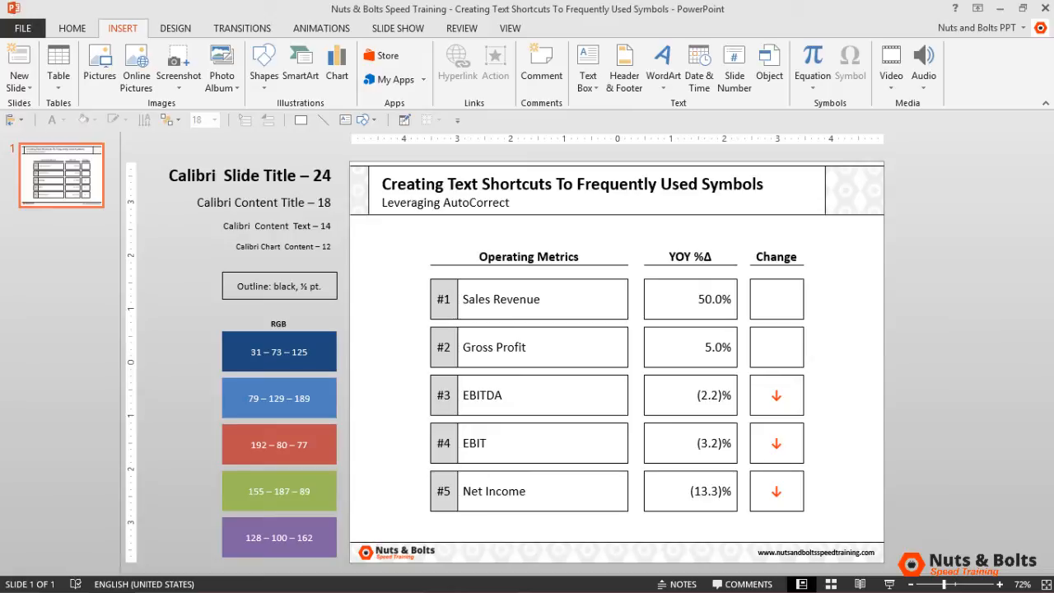
Select the Gross Profit row's Change box.
click(775, 347)
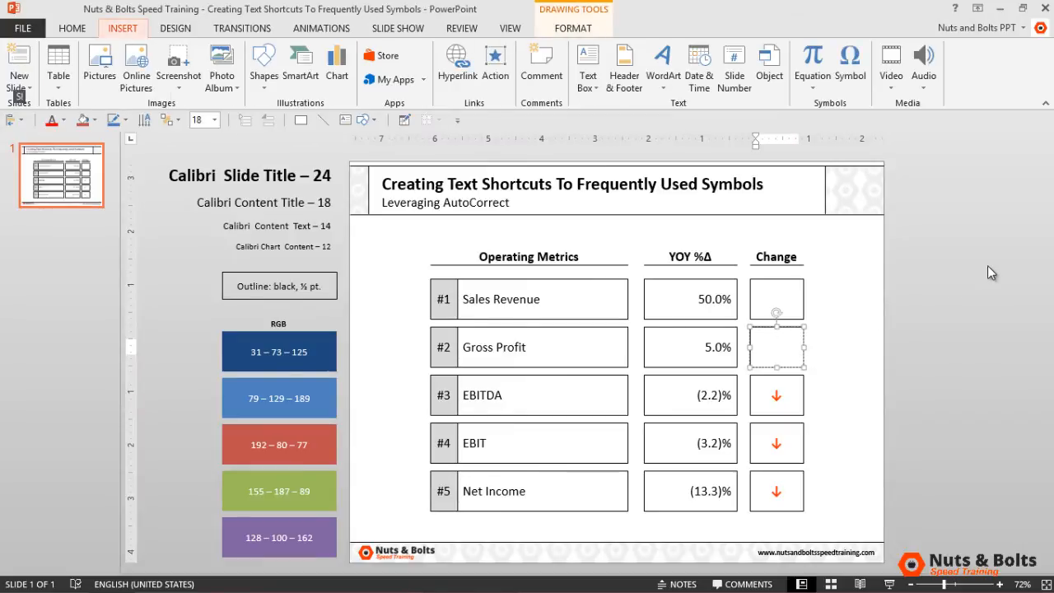
Insert the Upwards Arrow symbol into the Gross Profit Change box and close Symbol.
click(851, 62)
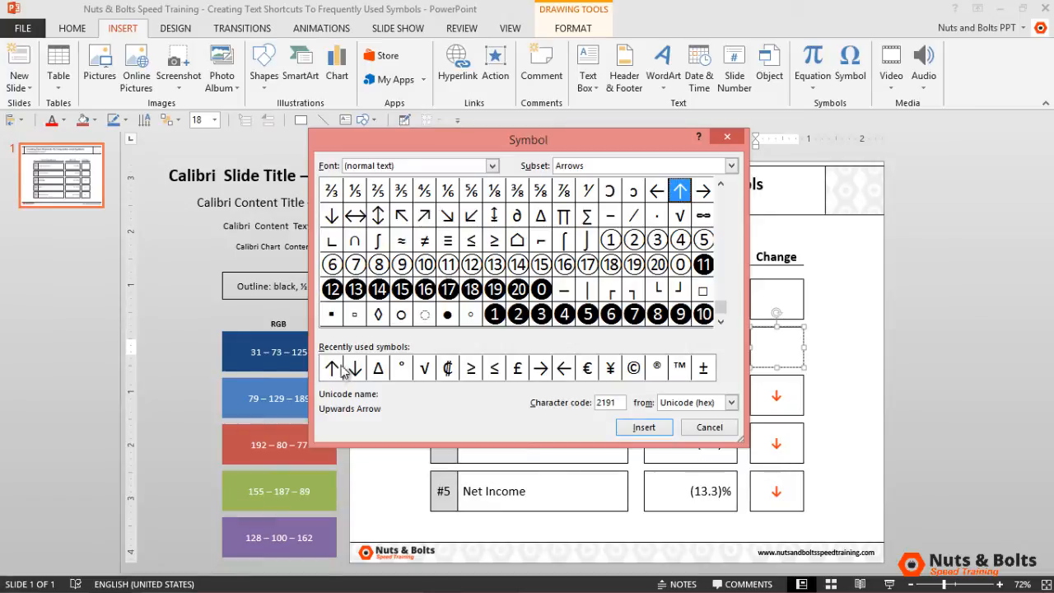
click(331, 368)
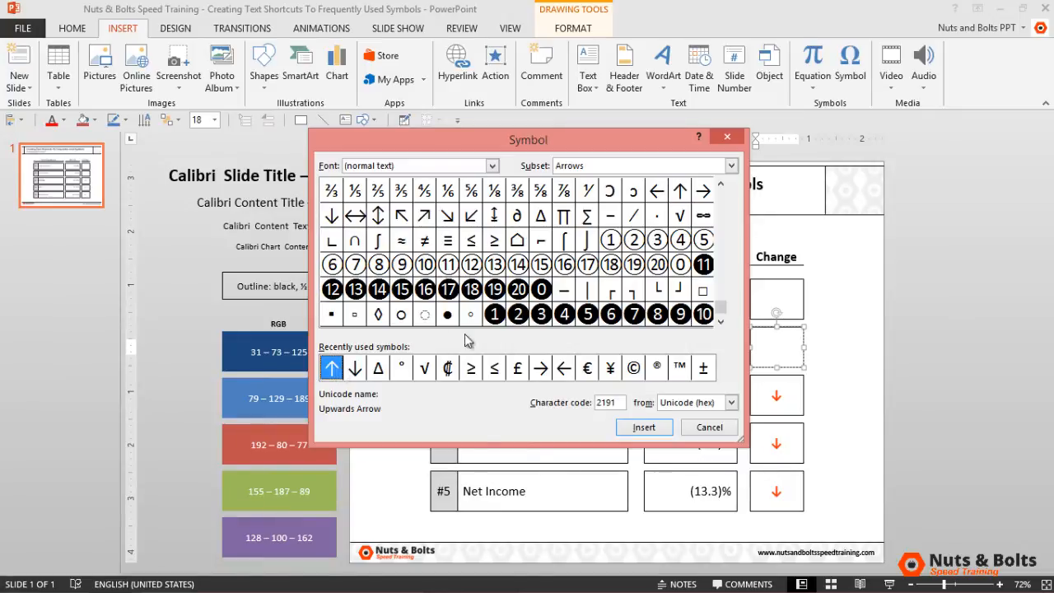
mouse_move(709, 427)
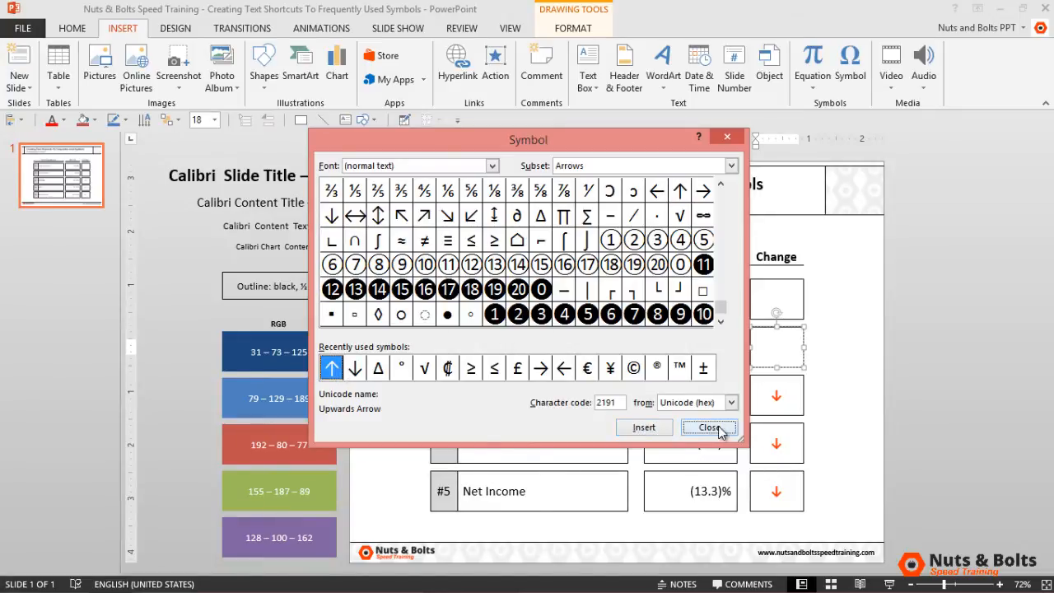
click(709, 428)
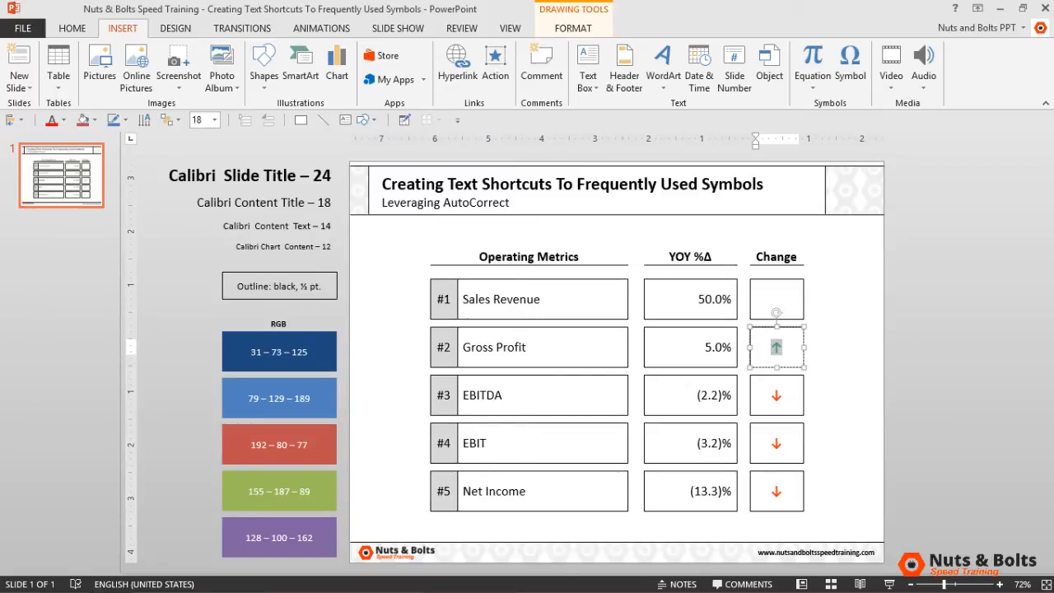
mouse_move(1048, 276)
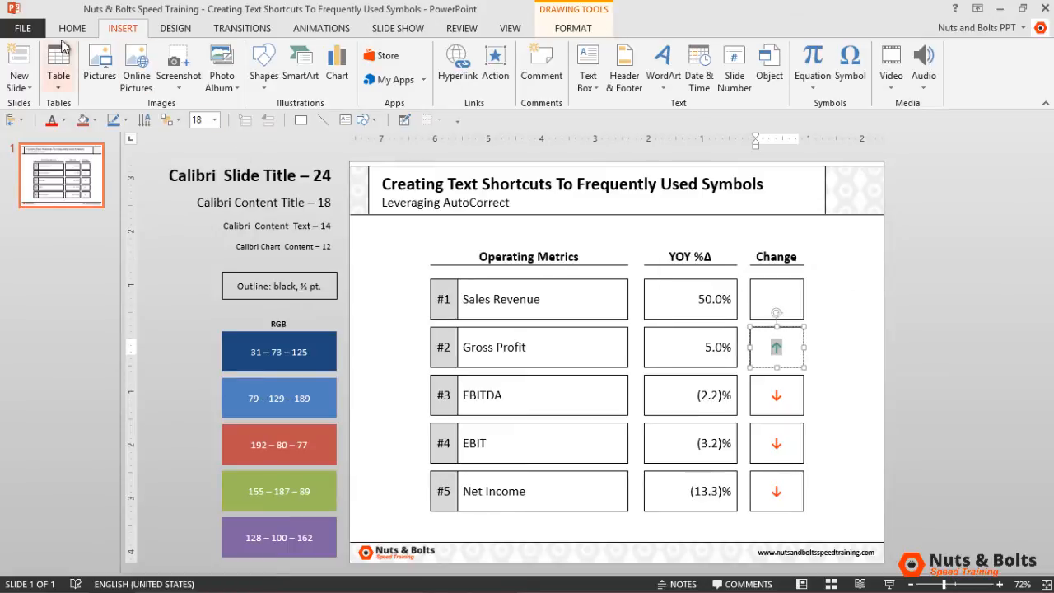
Open AutoCorrect Options from the Proofing page of PowerPoint Options.
click(23, 27)
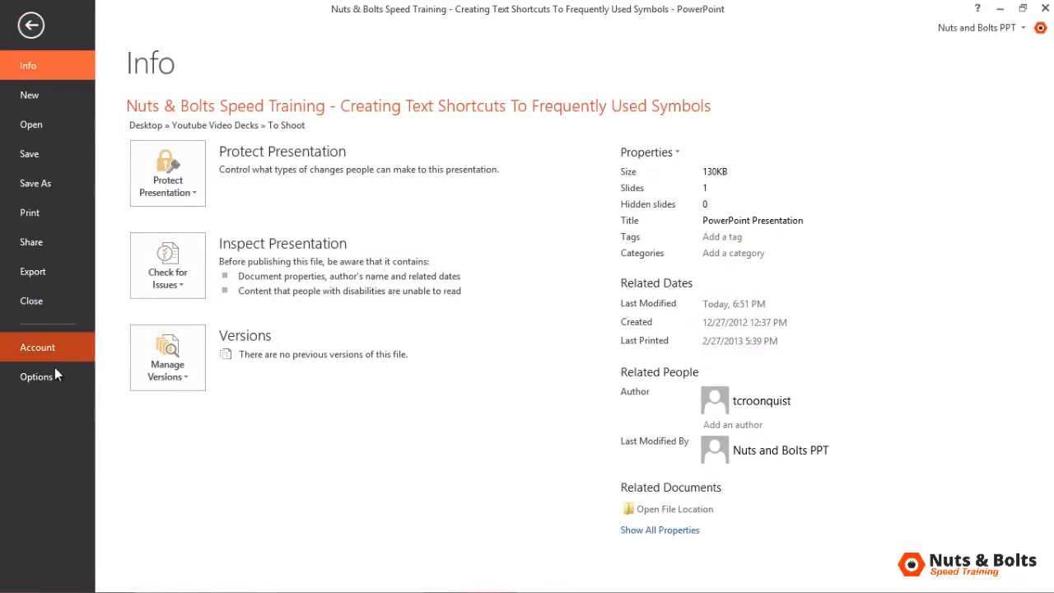
click(36, 377)
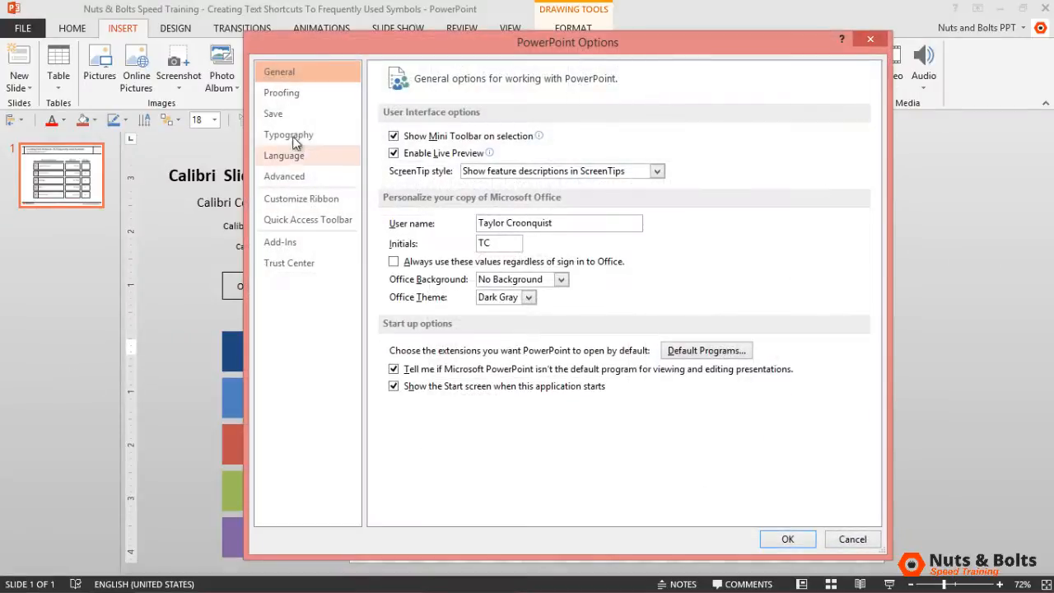
click(282, 92)
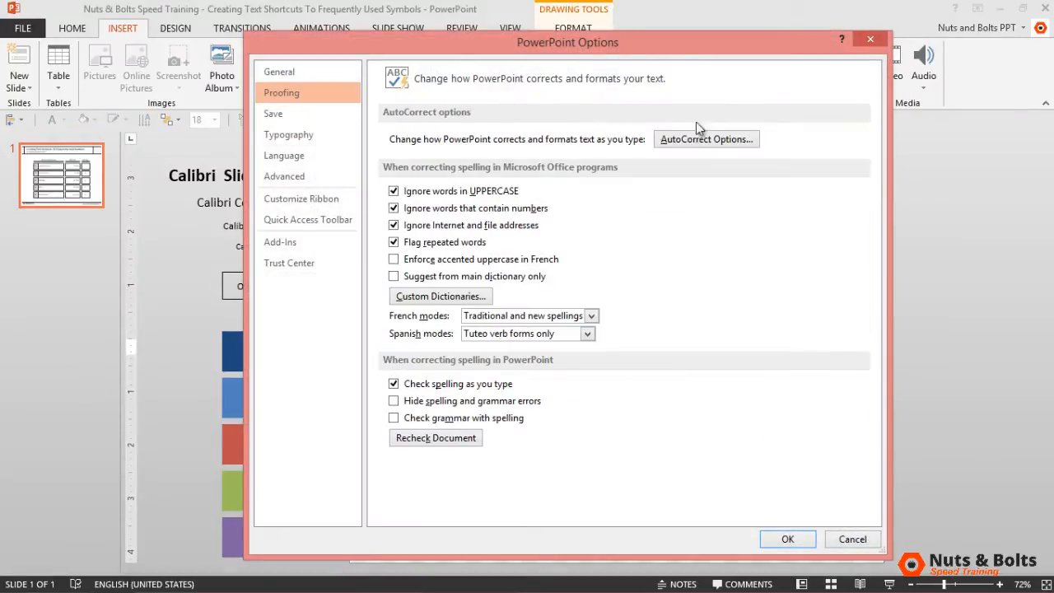
click(705, 138)
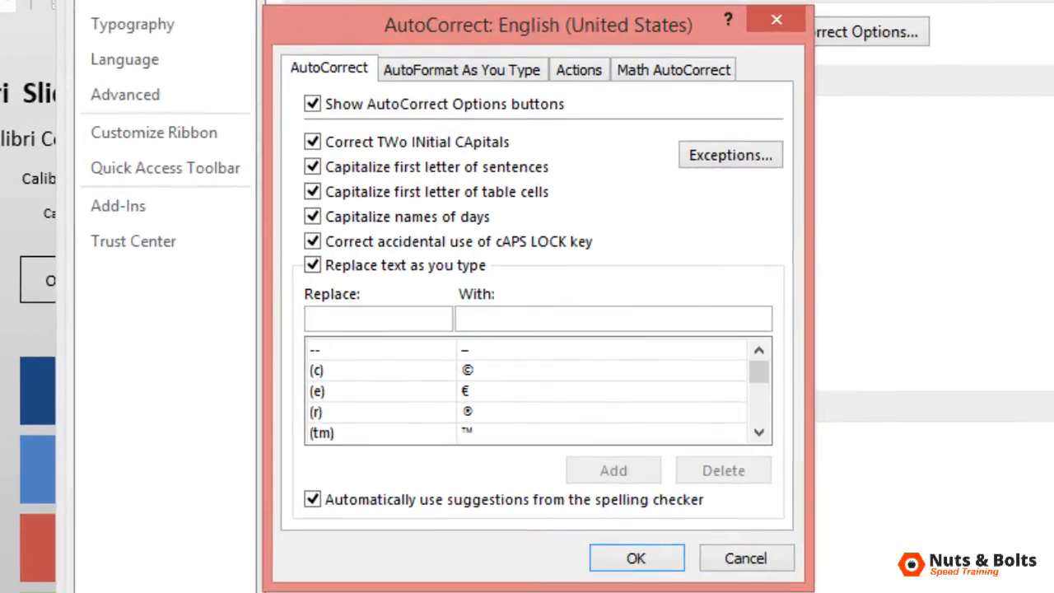
Add an AutoCorrect entry replacing 'uarrow' with '↑'.
click(378, 318)
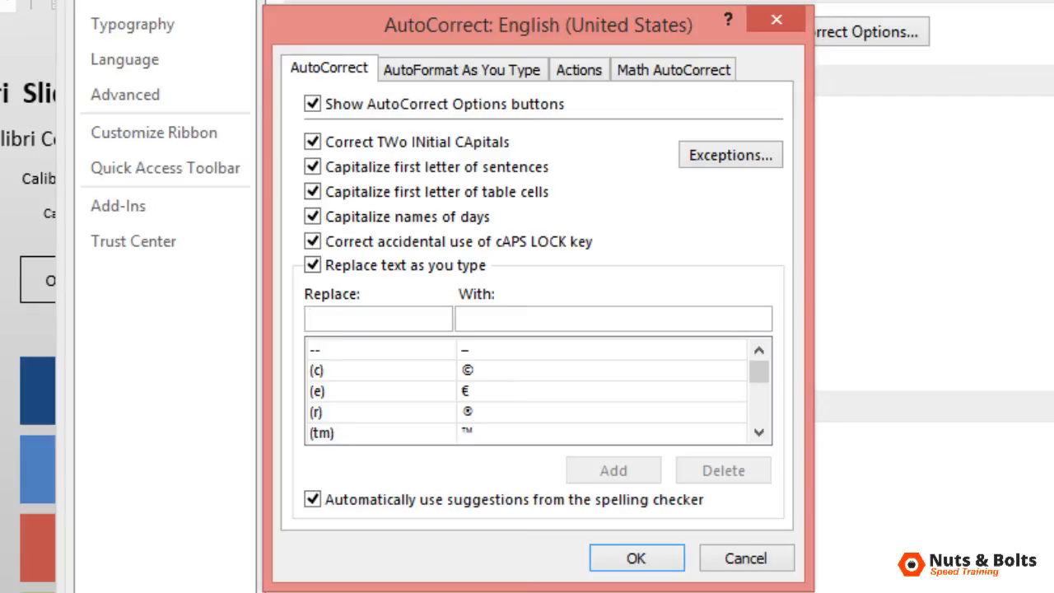
text(ua)
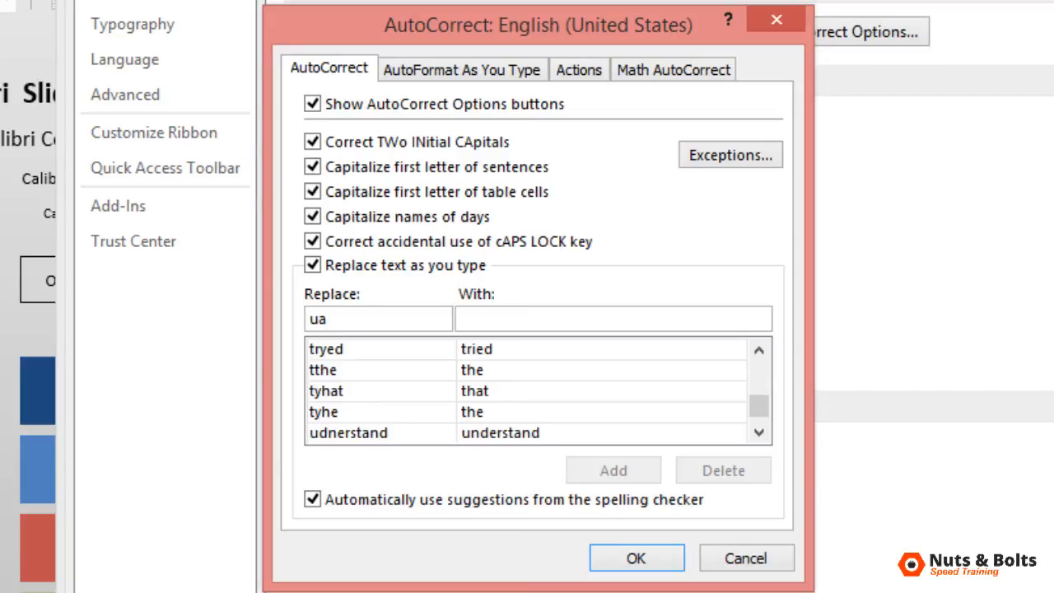
text(rrow)
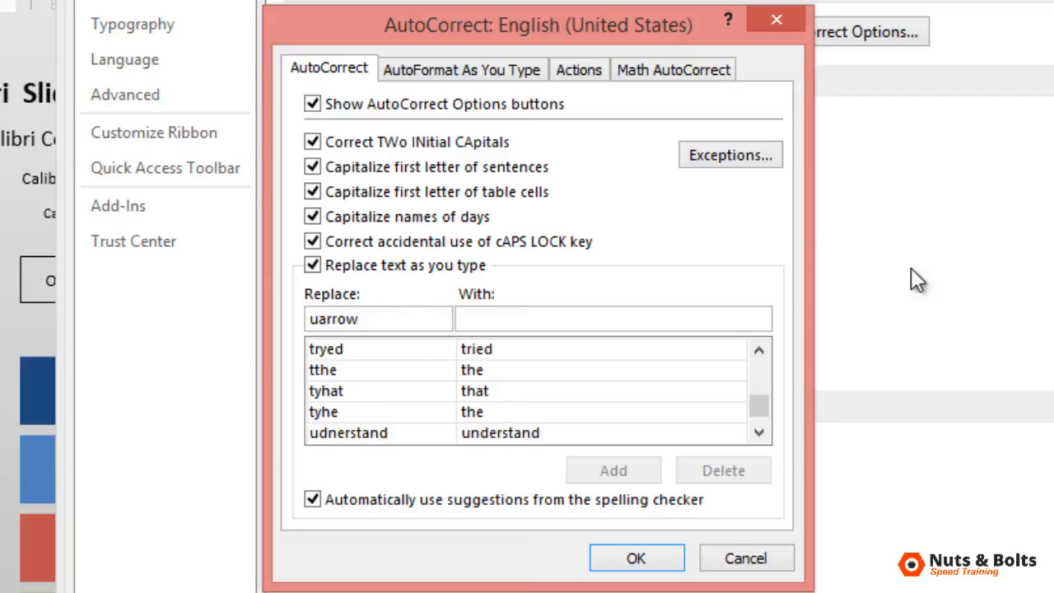
text(↑)
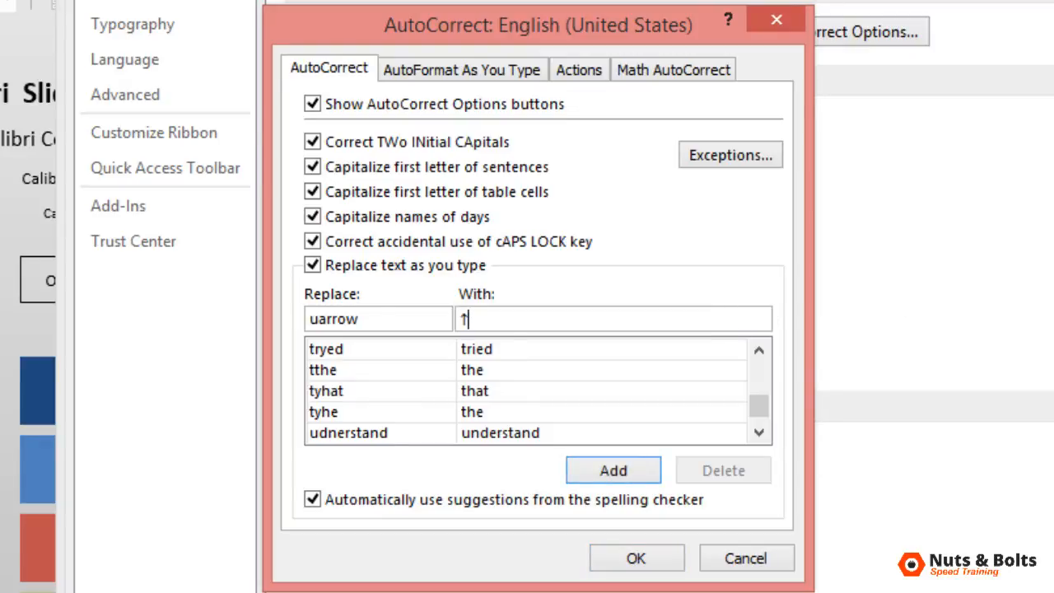
click(613, 470)
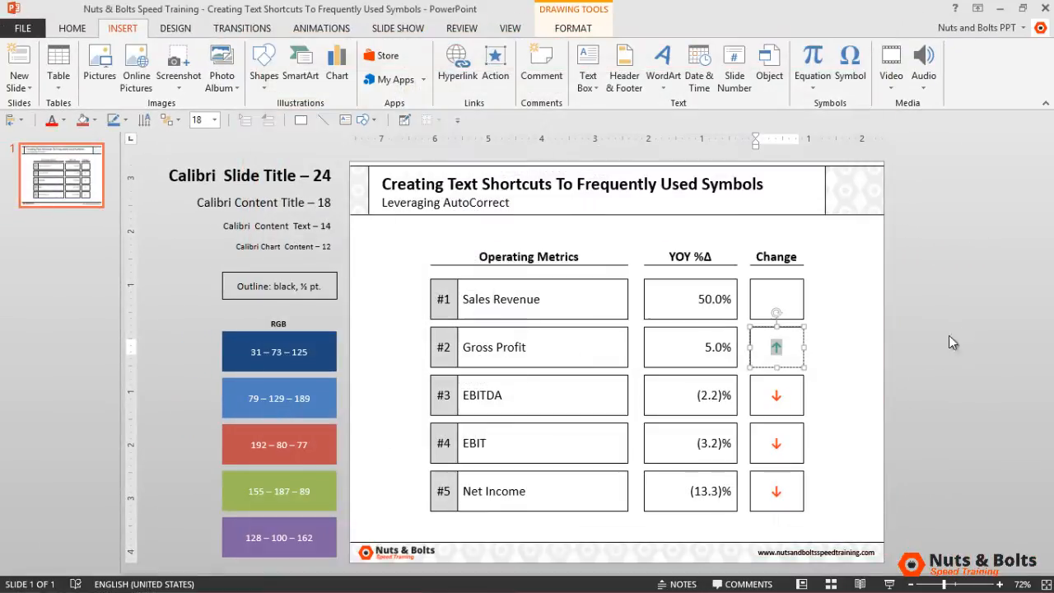
mouse_move(994, 324)
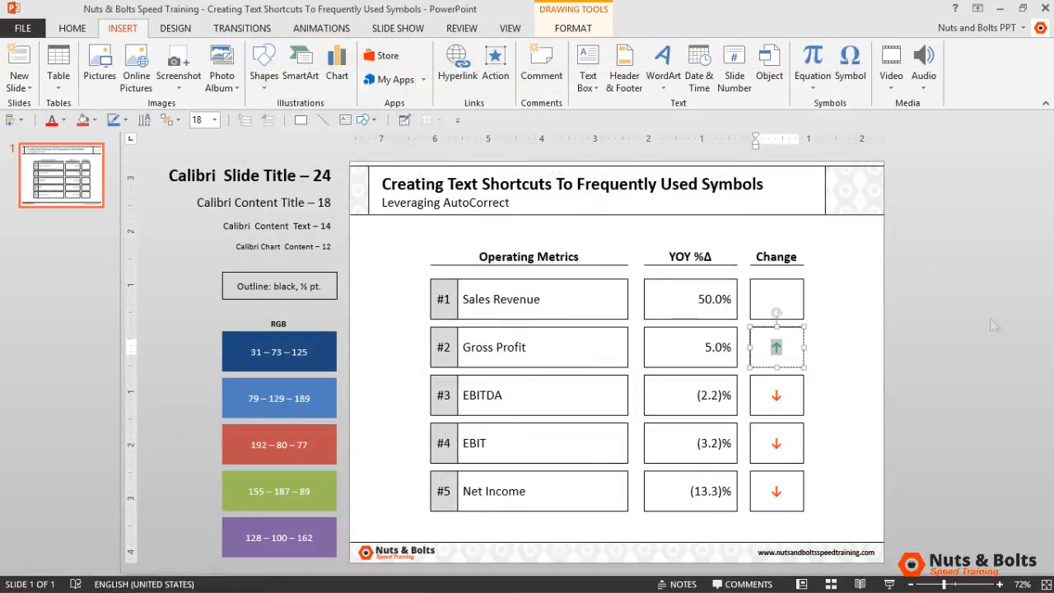